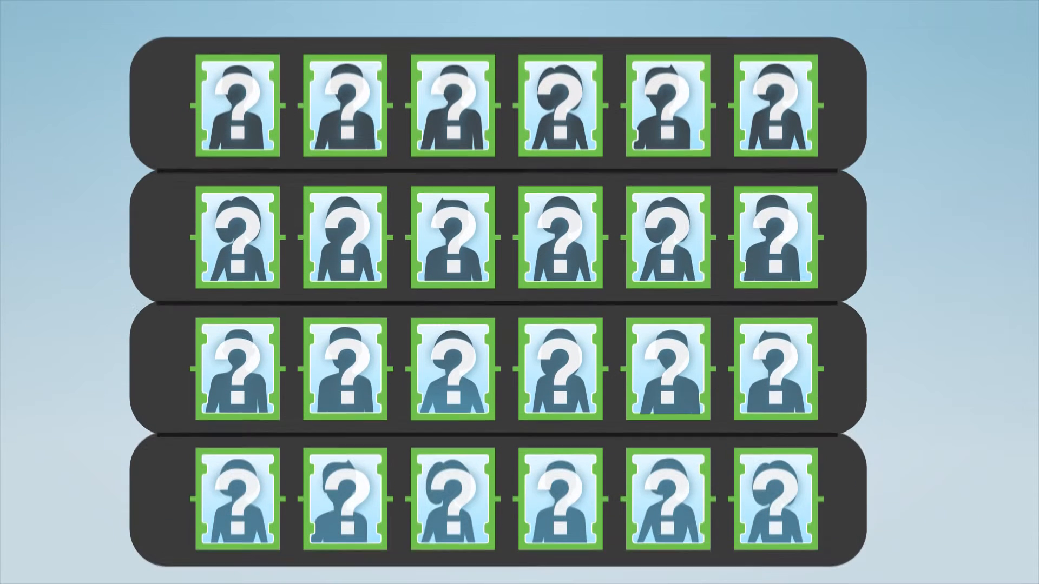
click(668, 238)
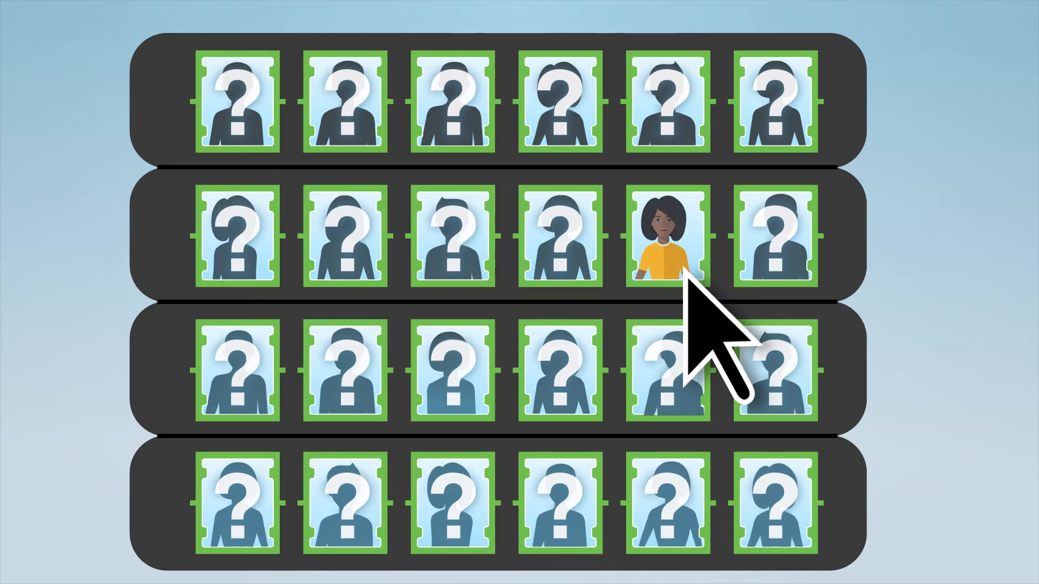